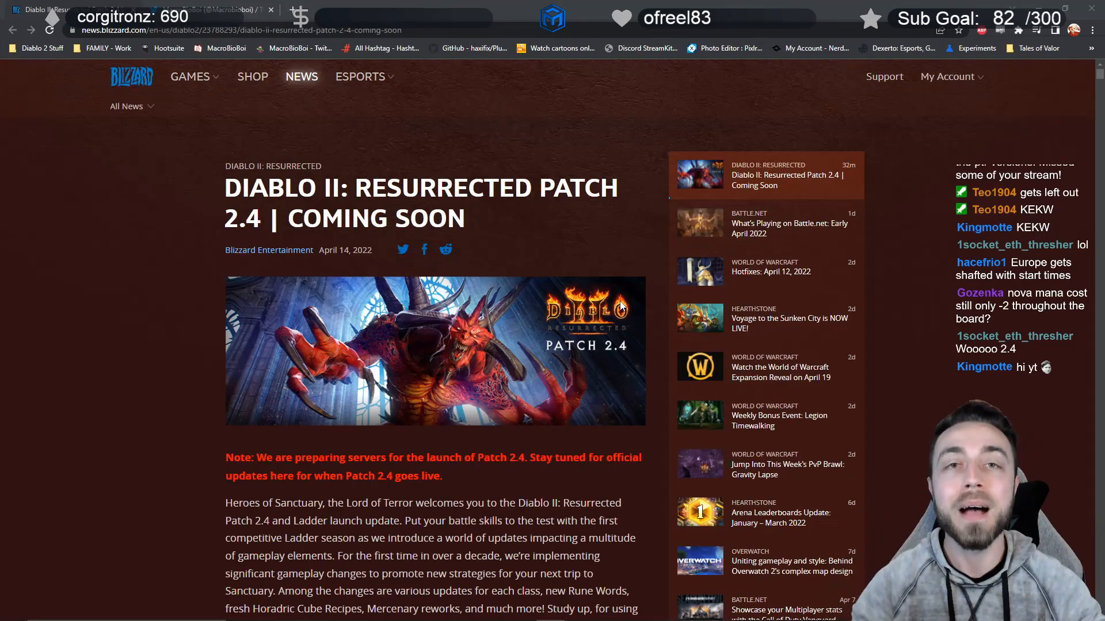
# Scroll the Patch 2.4 article to the table of contents, Ladder Details through Modding Update.
pyautogui.scroll(-3)
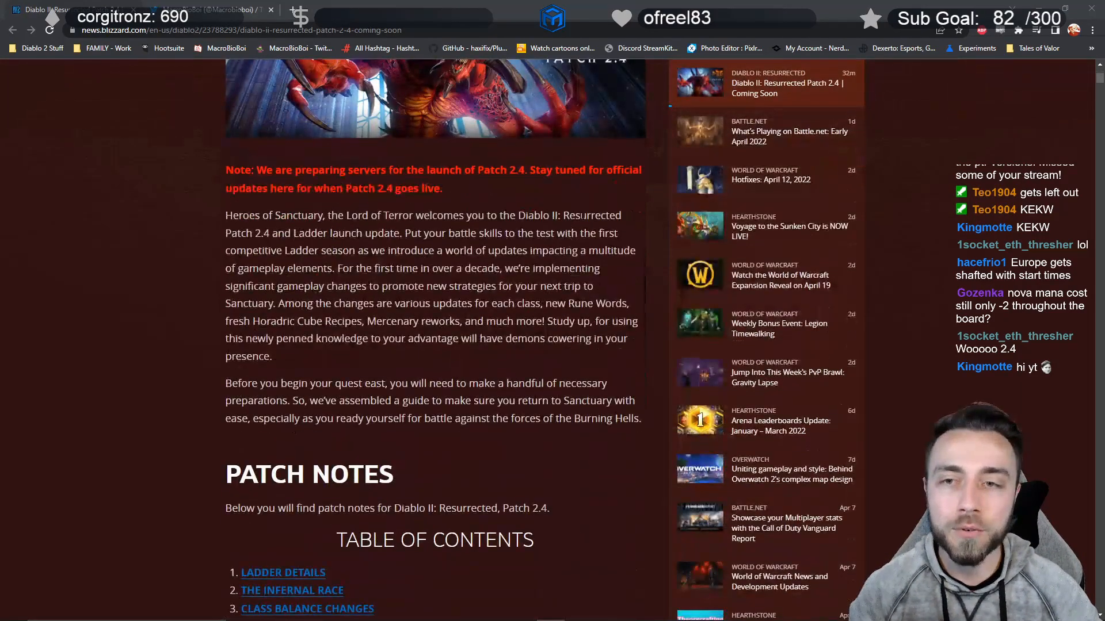
pyautogui.scroll(-3)
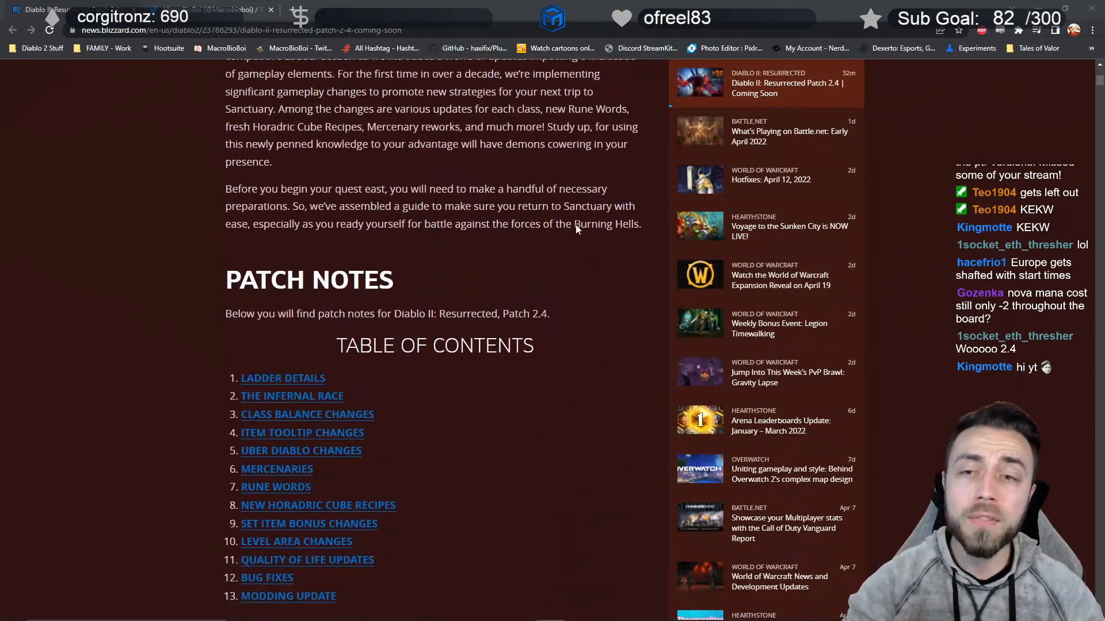
pyautogui.scroll(-3)
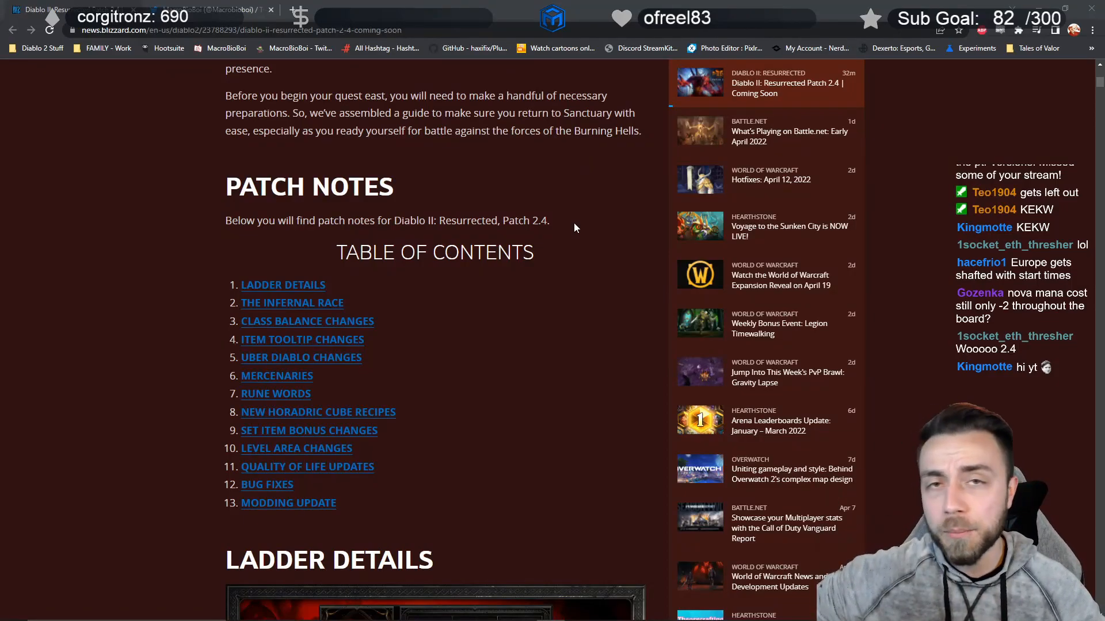
pyautogui.moveTo(564, 267)
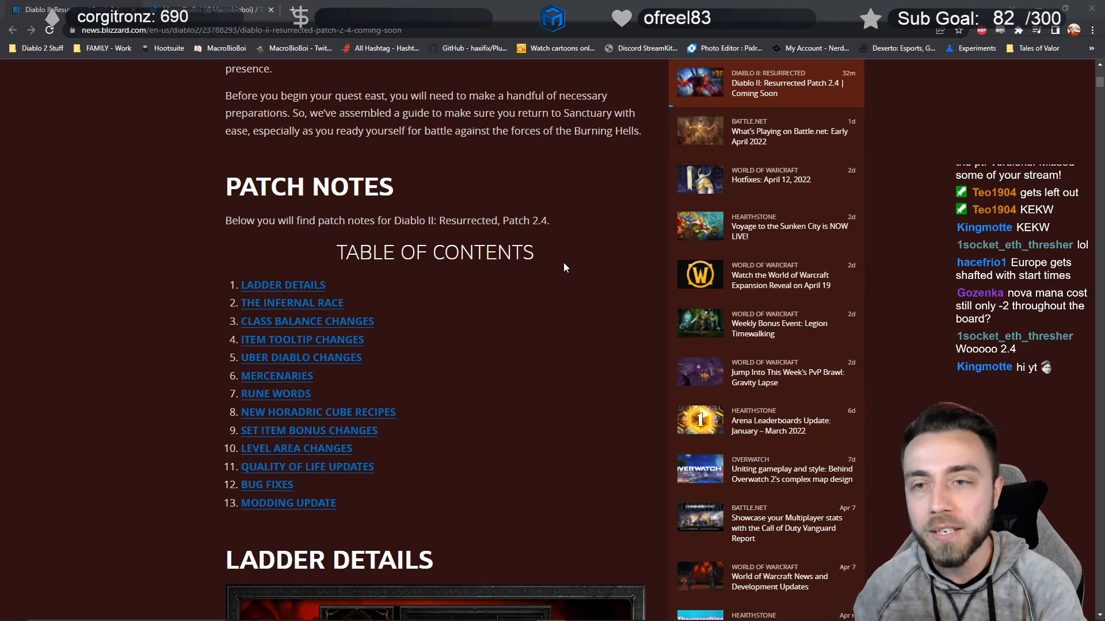
# Scroll past Ladder Details to the Infernal Race showcase with its competitor and caster lists.
pyautogui.scroll(-3)
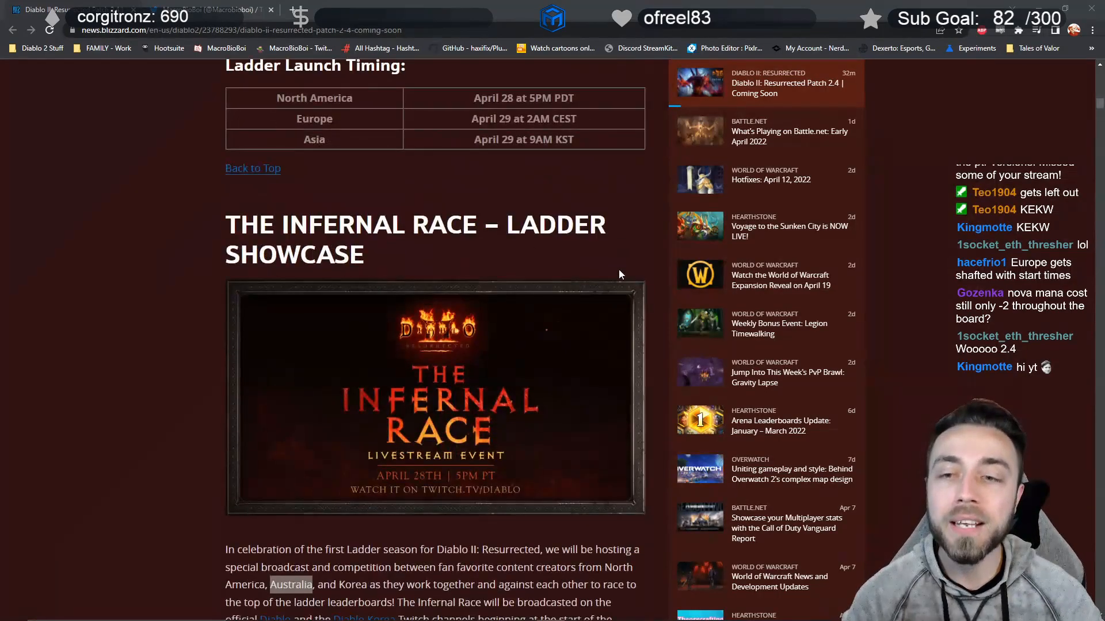
pyautogui.scroll(-3)
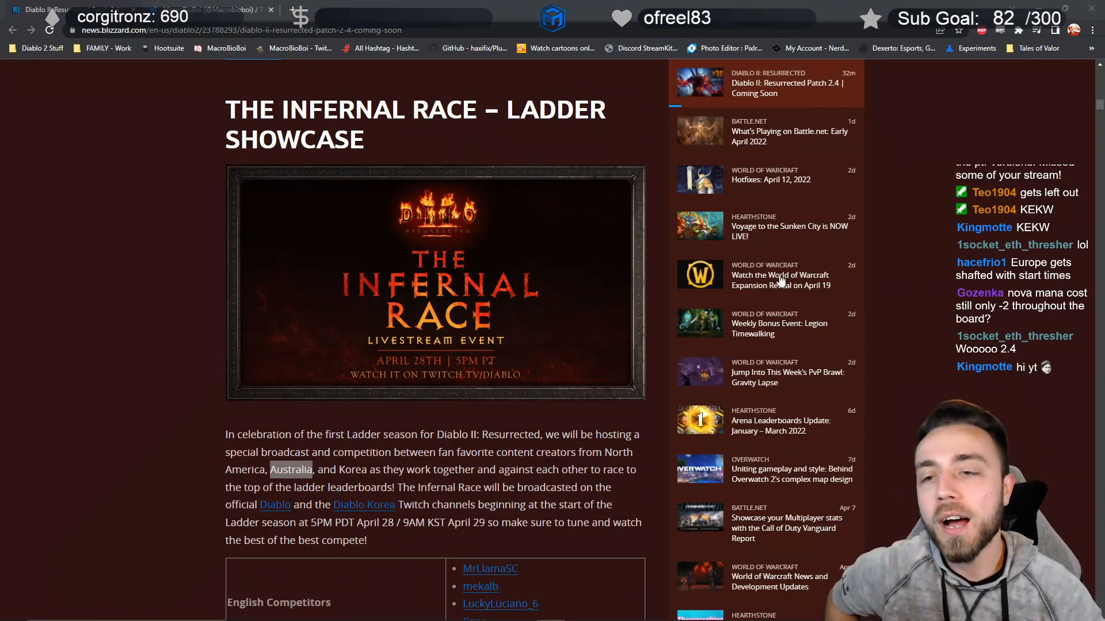
pyautogui.moveTo(628, 235)
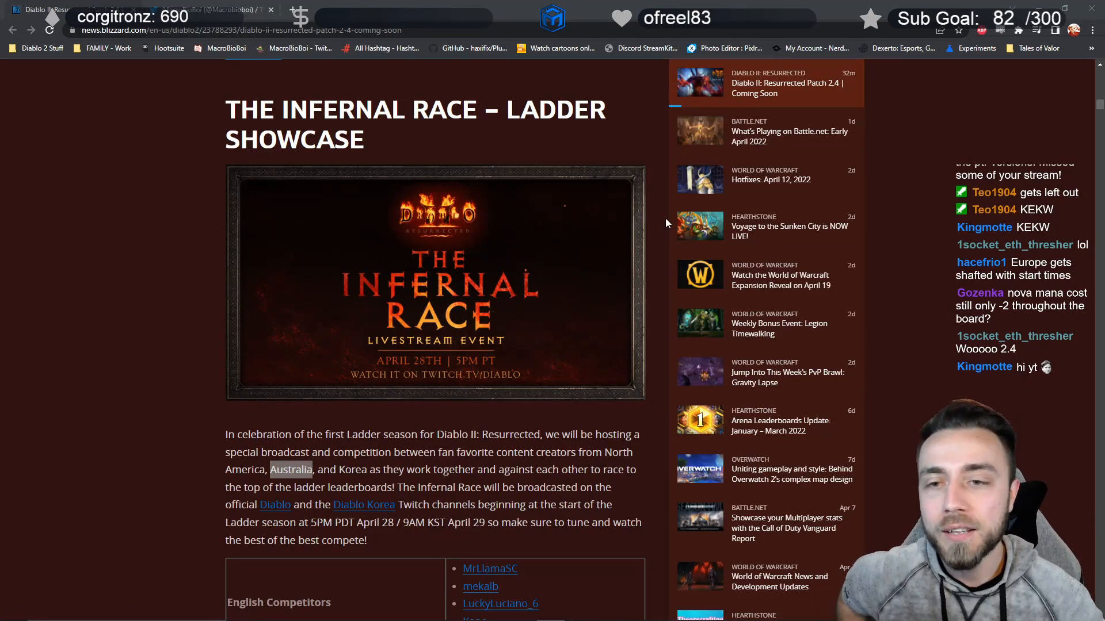
pyautogui.scroll(-3)
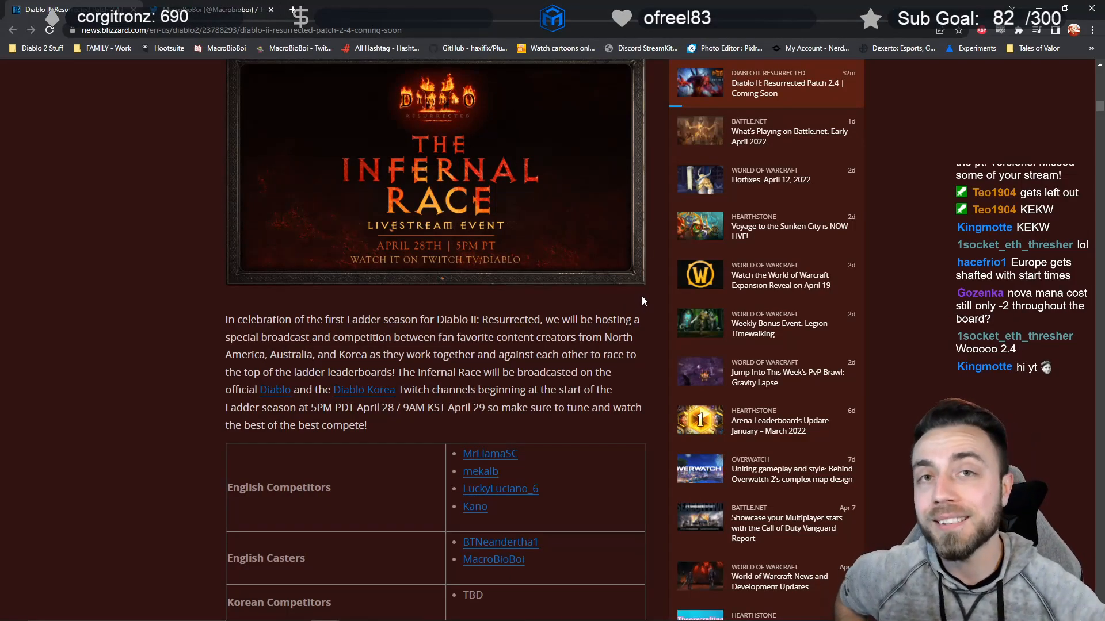
pyautogui.scroll(-3)
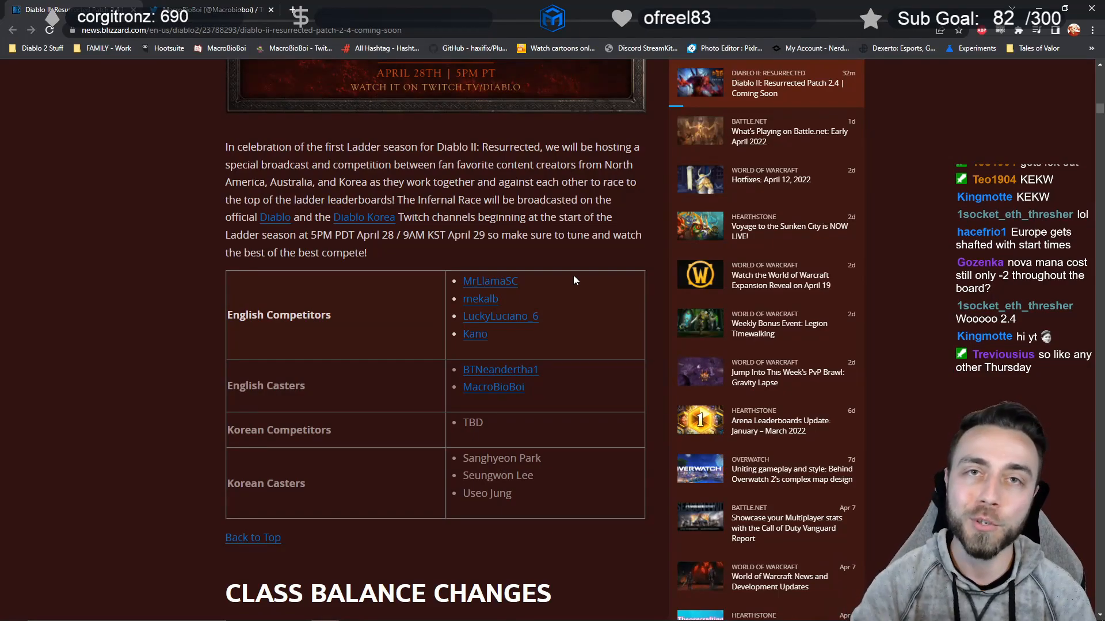
# Scroll to Class Balance Changes beside the Notepad summary listing Blade Fury AR per level.
pyautogui.scroll(-3)
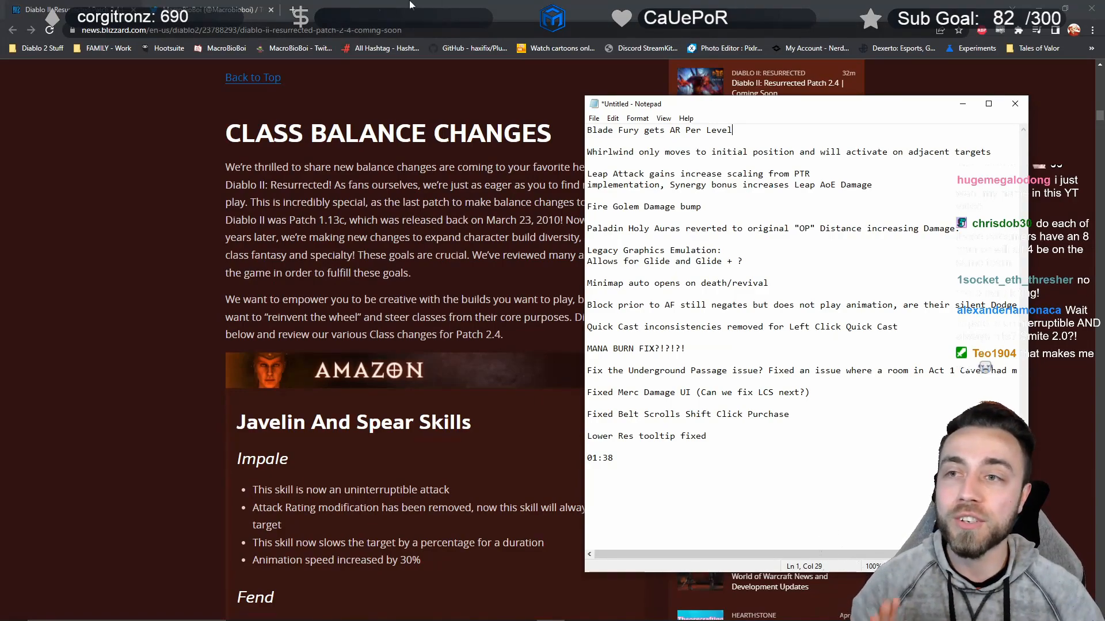
# Open D2Planner on the Maxroll site and switch it to the PTR version.
pyautogui.click(430, 10)
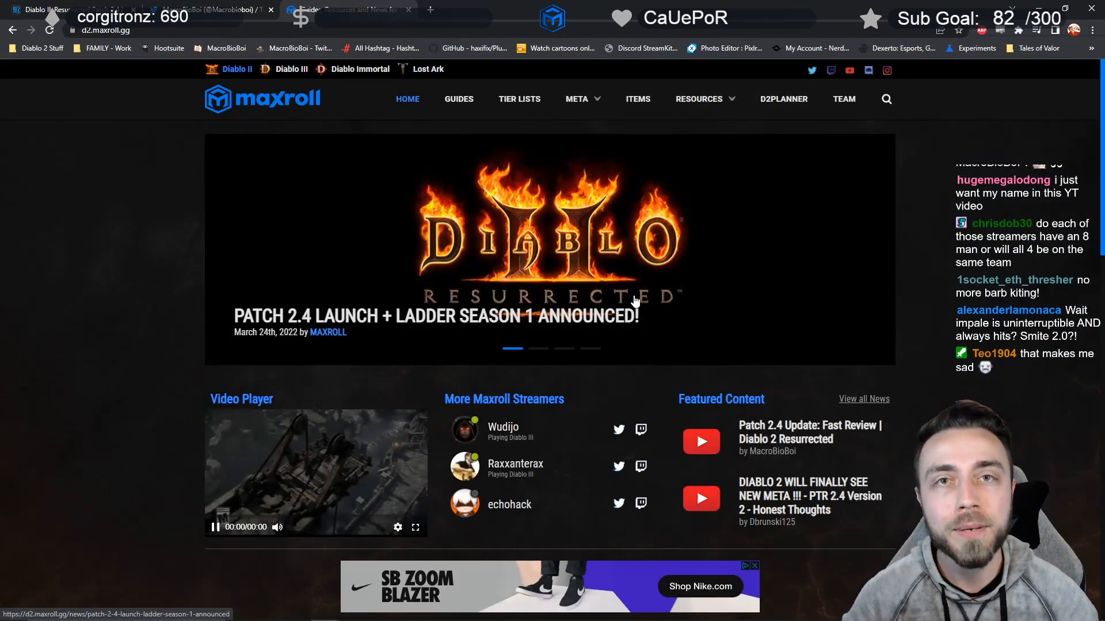
pyautogui.click(784, 98)
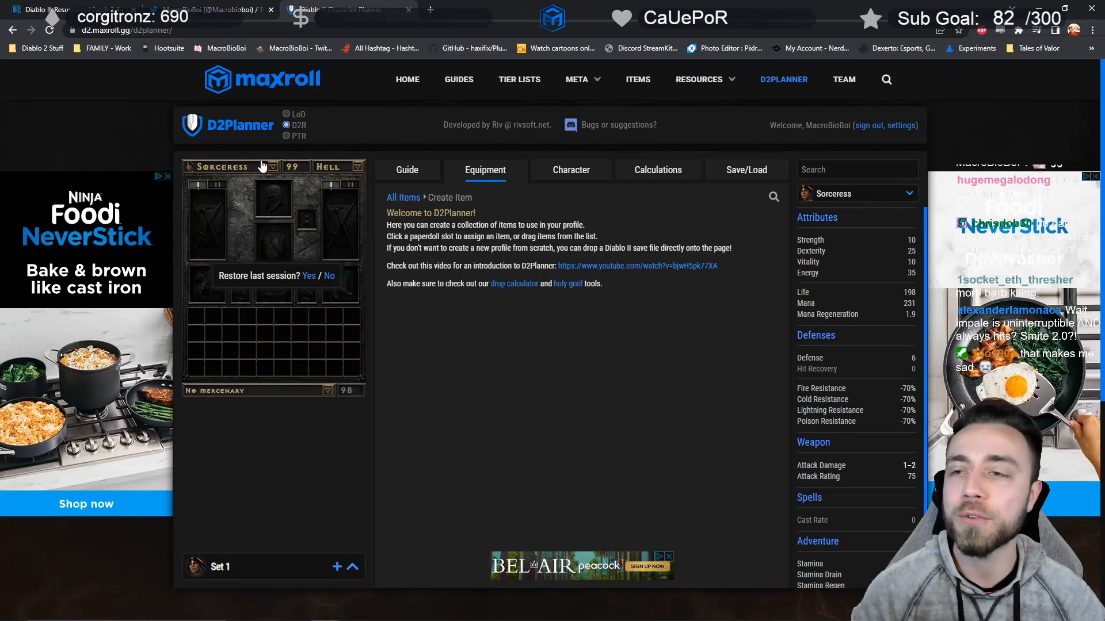
pyautogui.click(288, 136)
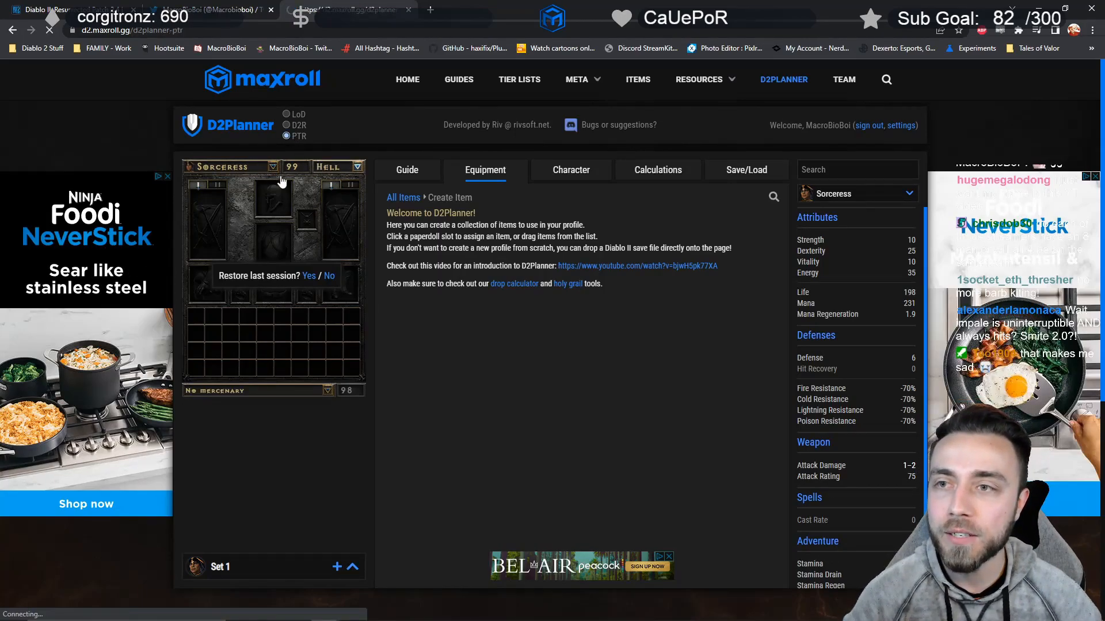